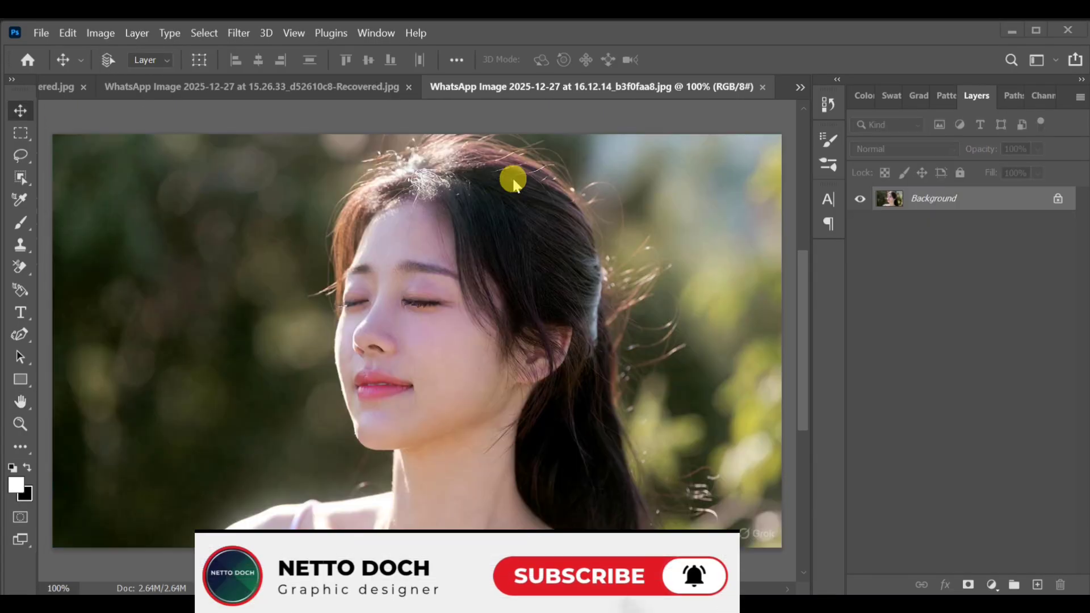
mouse_move(45, 27)
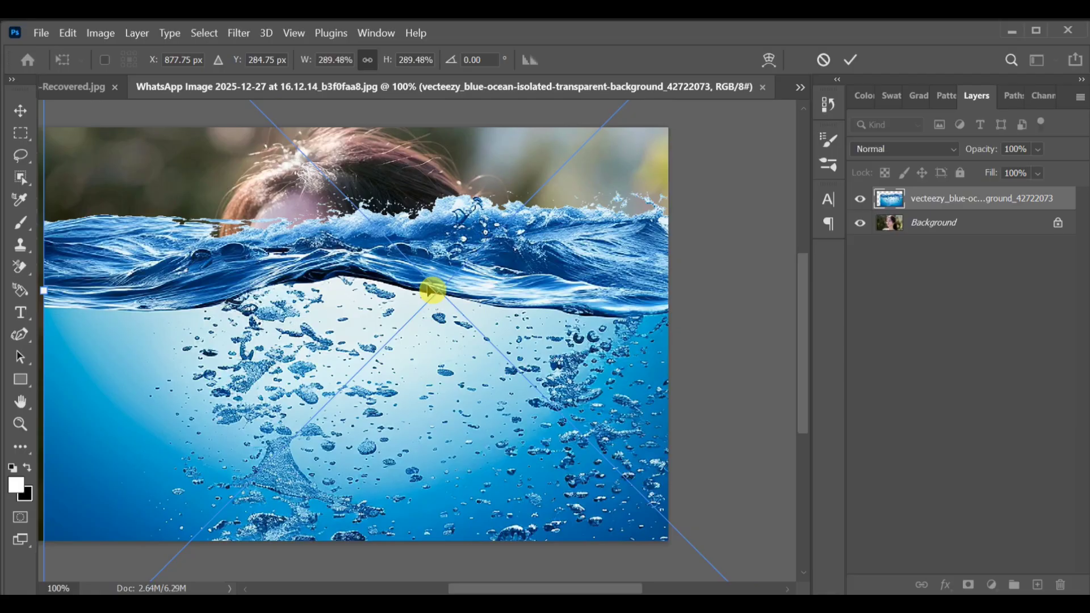
Scale the placed bubbly water image layer so it covers the entire portrait canvas
left_click_drag(428, 289, 665, 372)
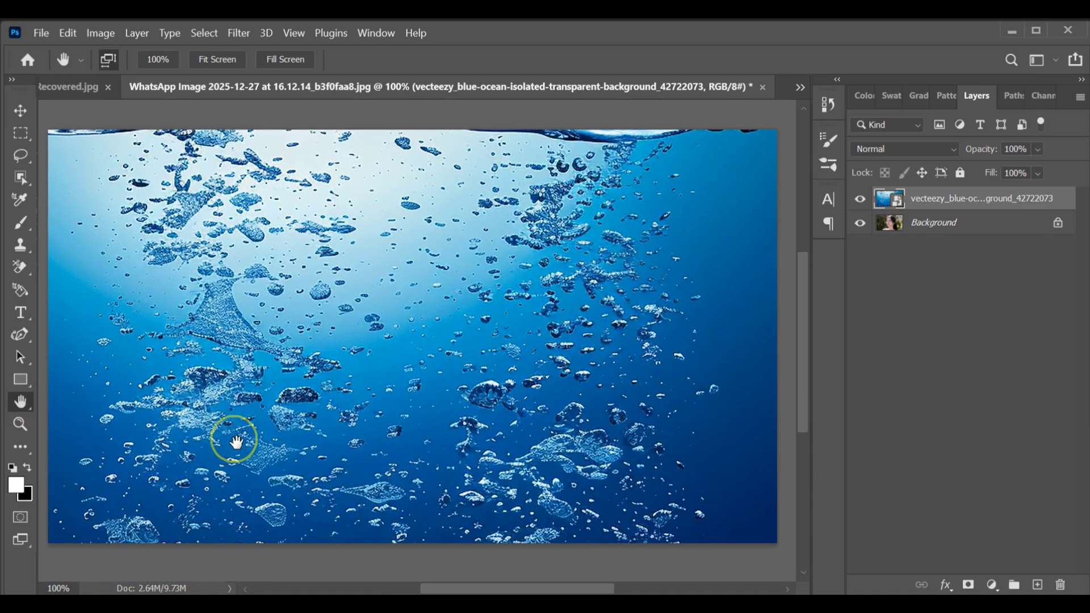
Set the water layer's blend mode to Color so the portrait shows through tinted blue
left_click(904, 149)
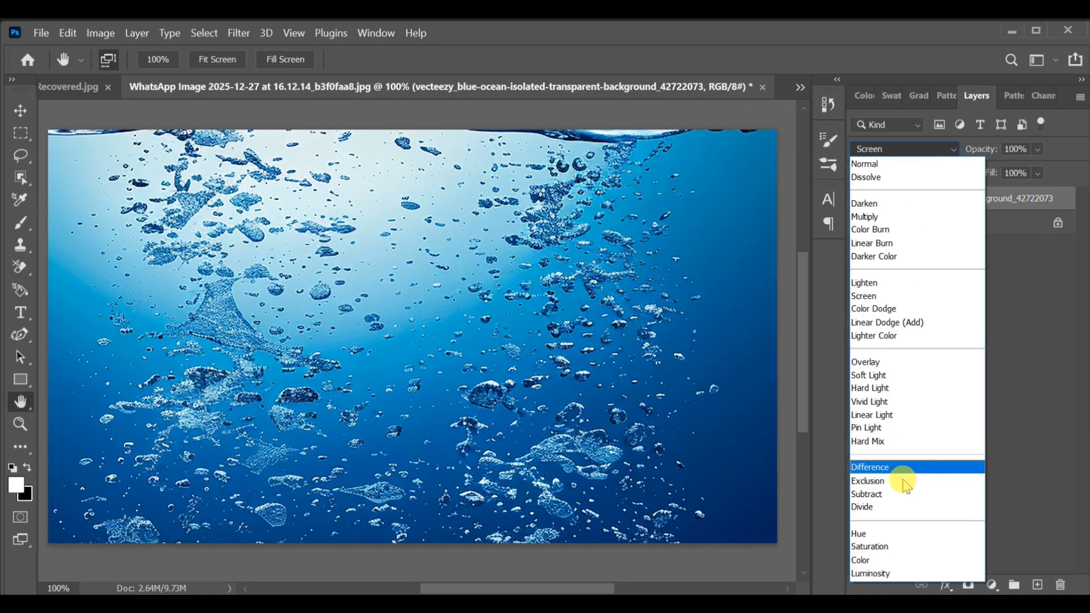
left_click(861, 560)
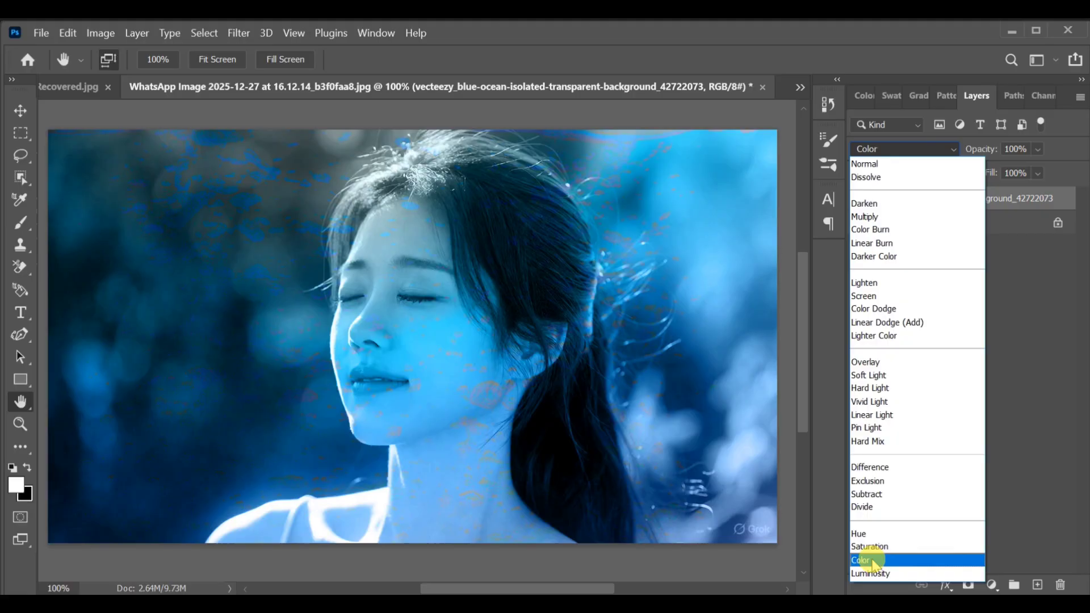
left_click(862, 560)
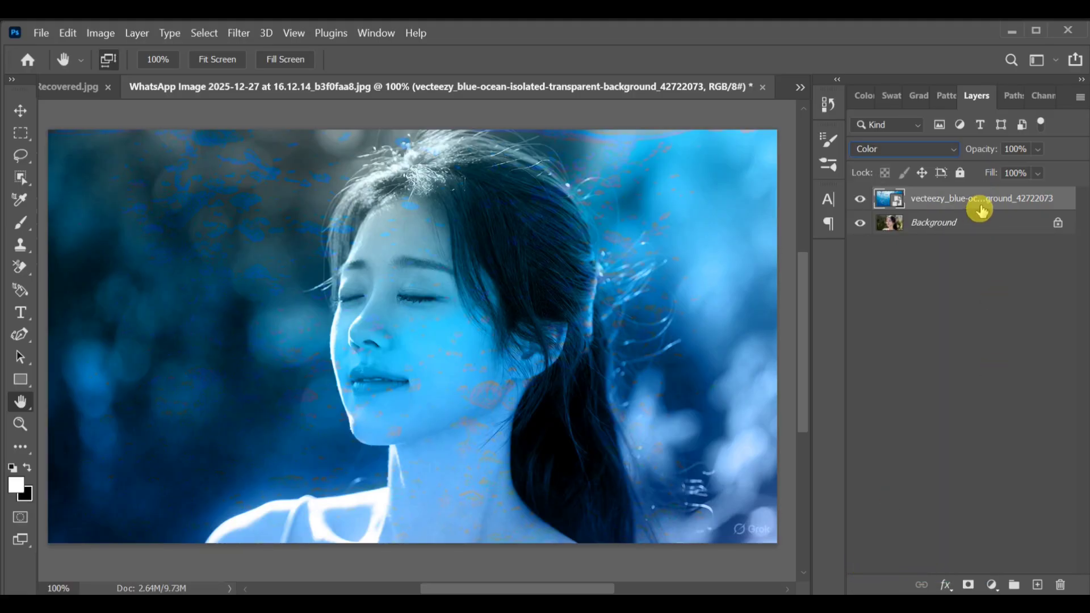
Duplicate the water layer with Ctrl+J and blend the copy in Hard Light
key("ctrl+j")
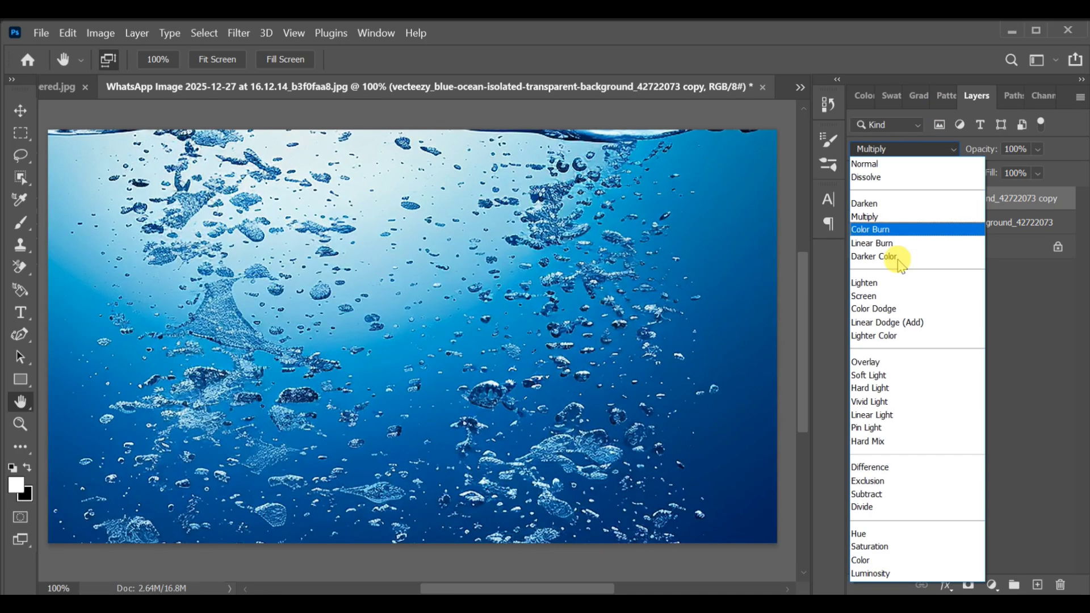
left_click(869, 387)
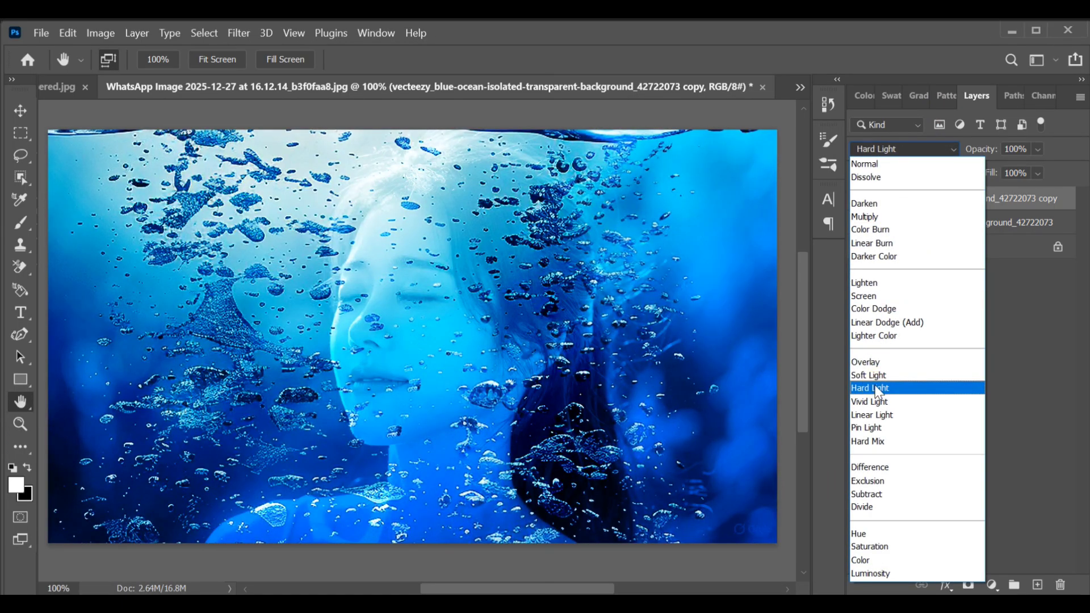
left_click(868, 388)
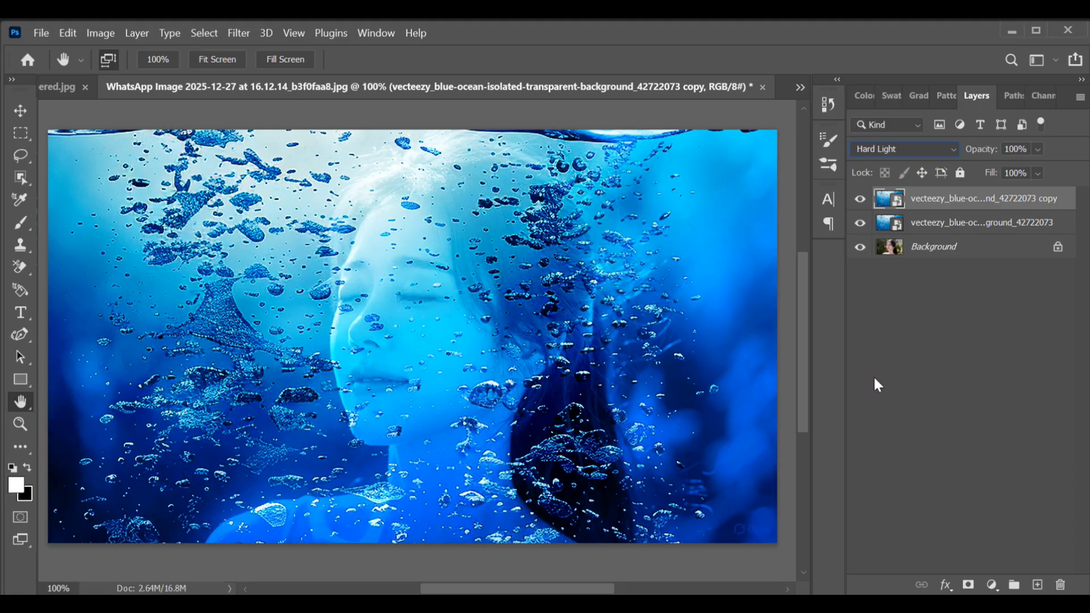
mouse_move(1042, 151)
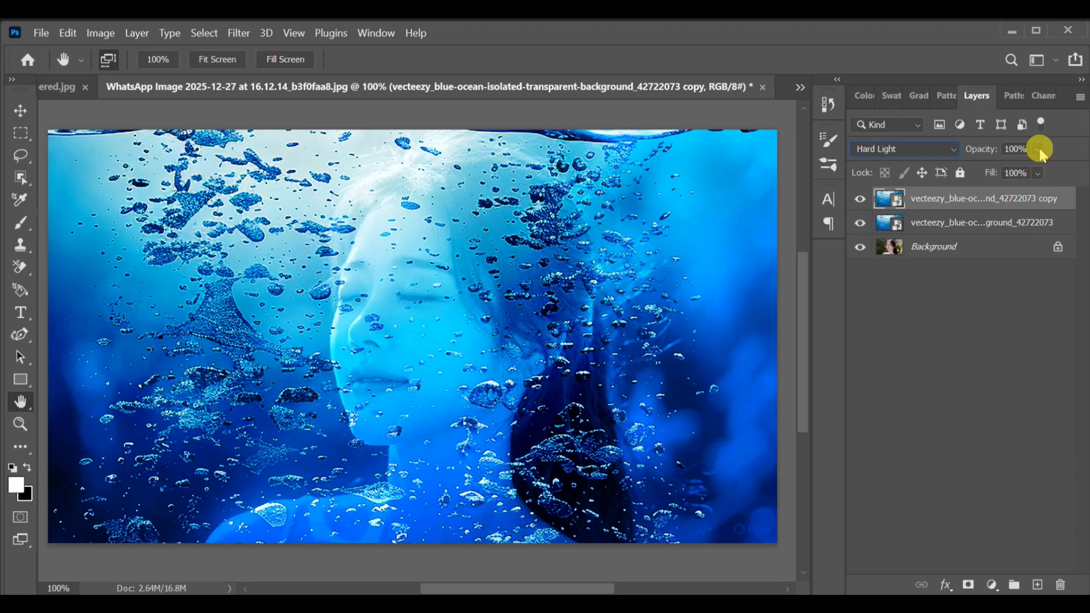
Lower the Hard Light copy's opacity to 60% so the face reads through the bubbles
left_click_drag(1041, 148, 1042, 169)
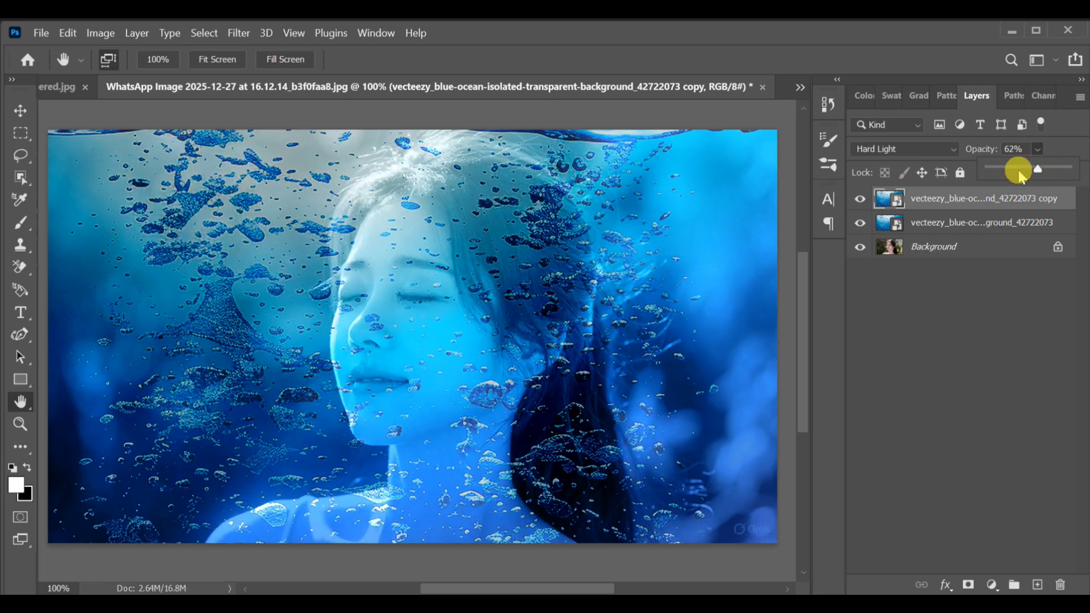
left_click_drag(1018, 170, 1030, 169)
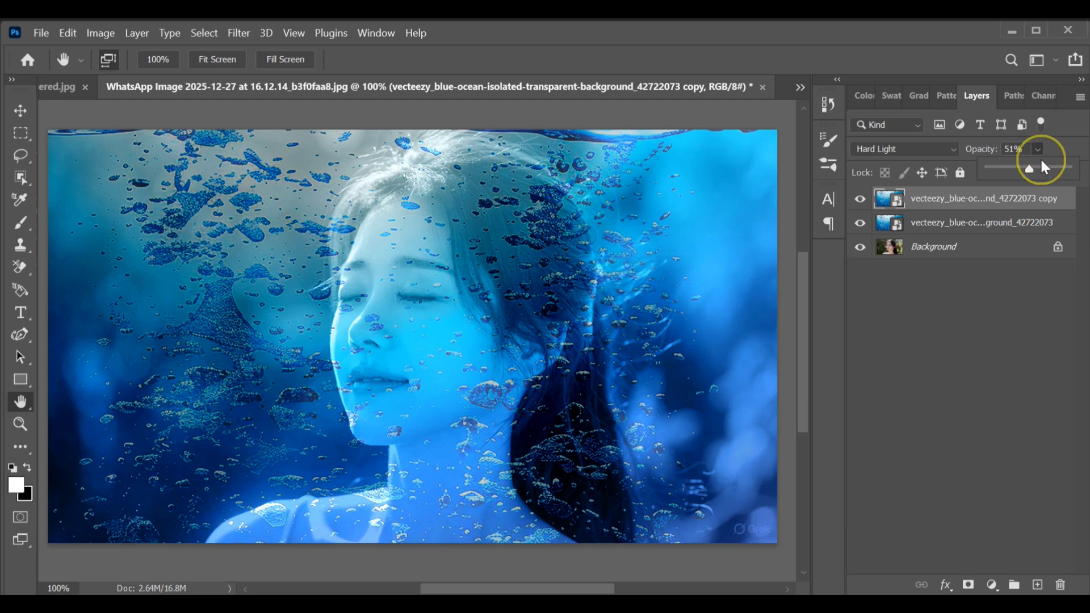
left_click_drag(1028, 167, 1036, 167)
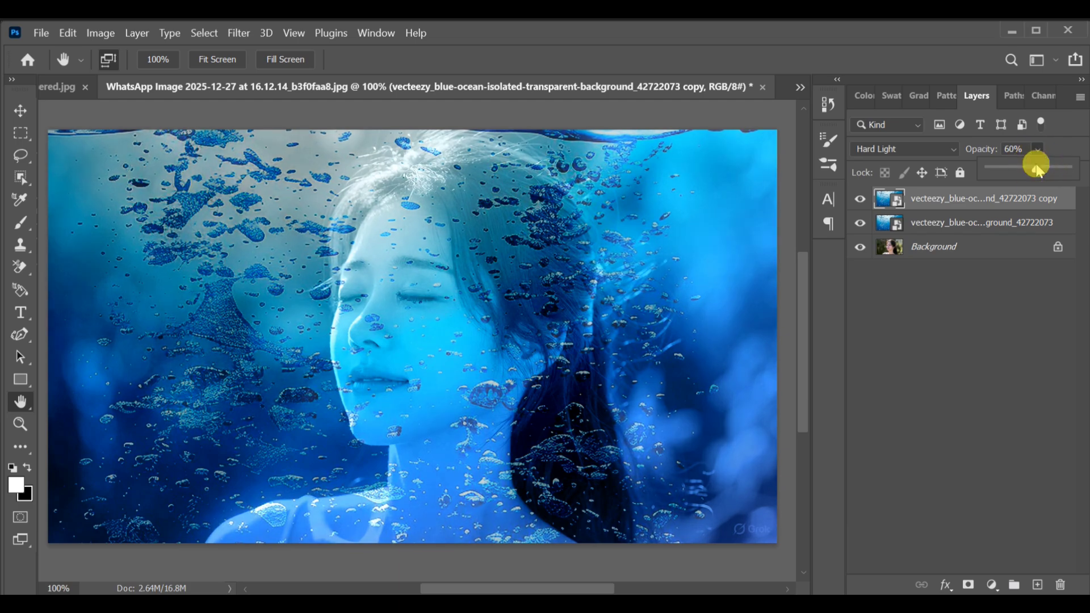